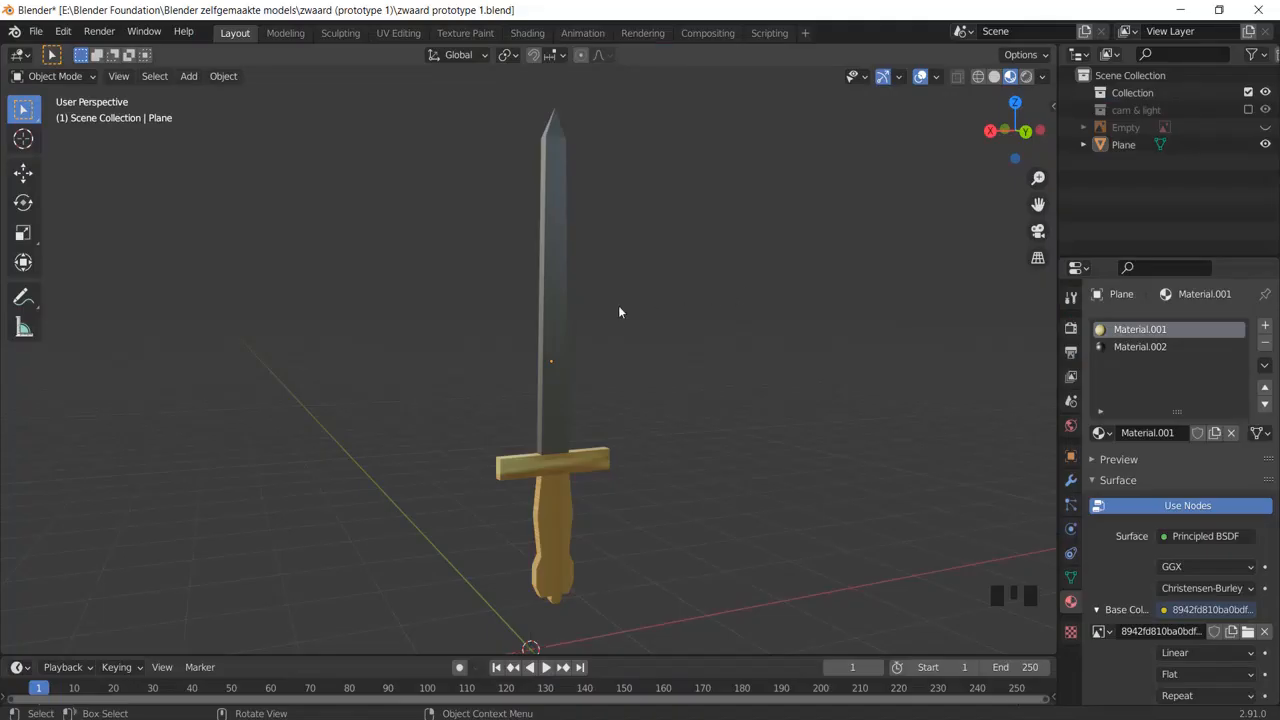
mouse_move(542, 299)
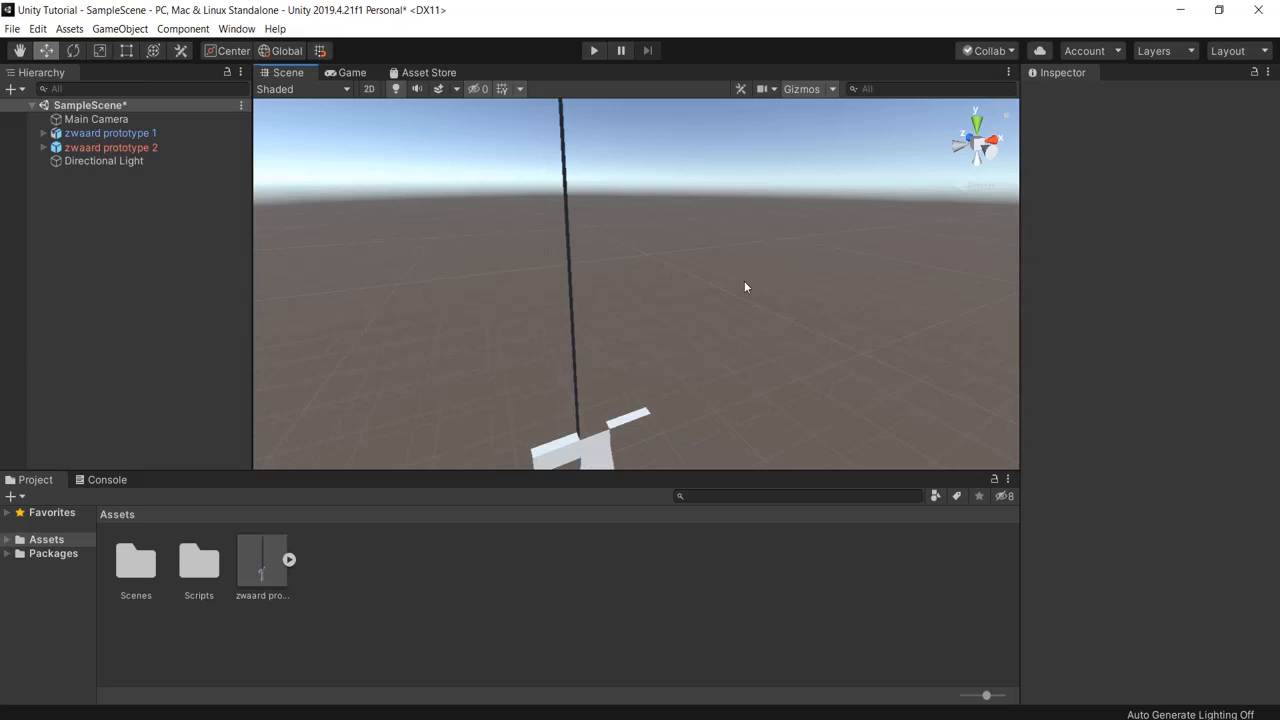
Step: Orbit the Unity Scene view to inspect the see-through blade of the imported sword
drag(744, 288, 430, 303)
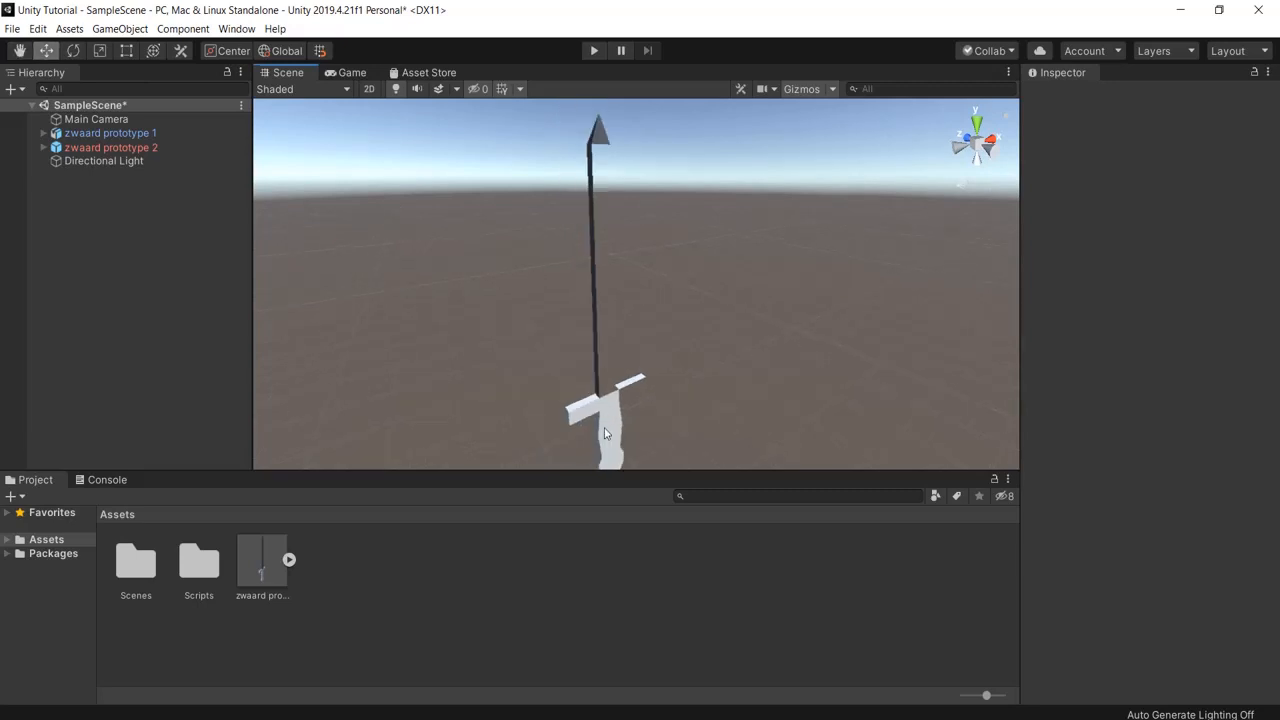
mouse_move(590, 208)
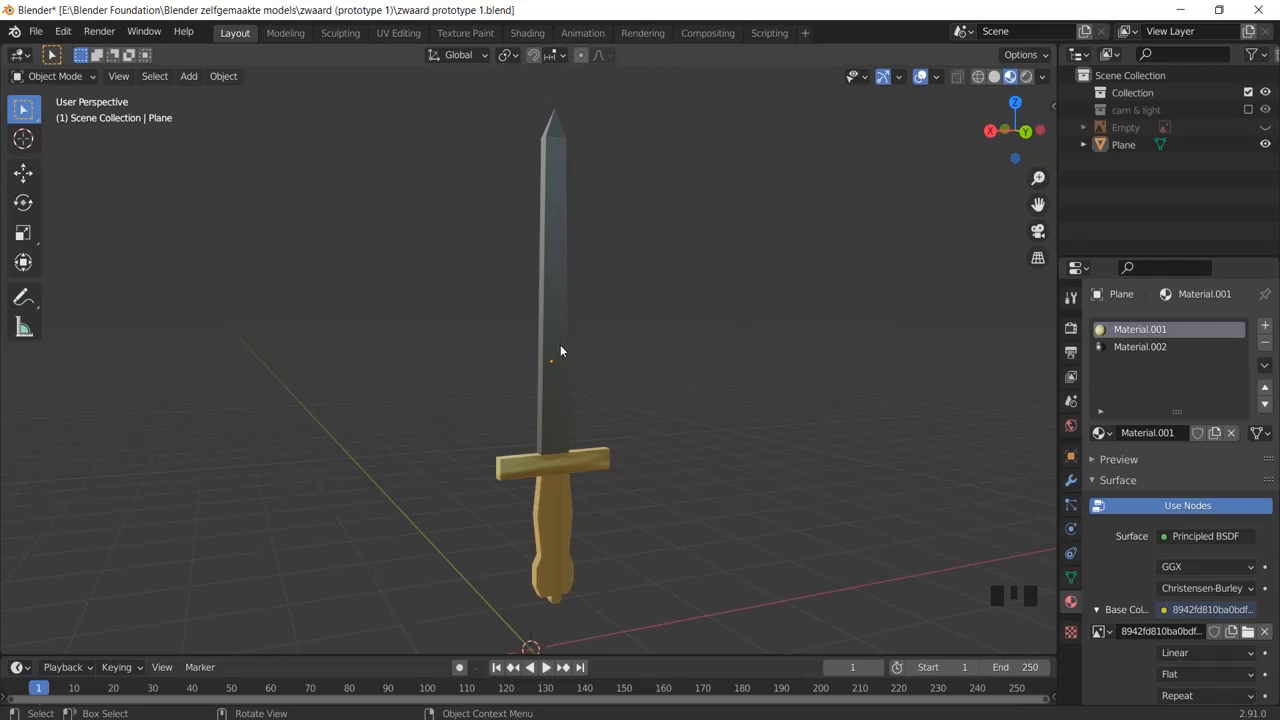
mouse_move(564, 312)
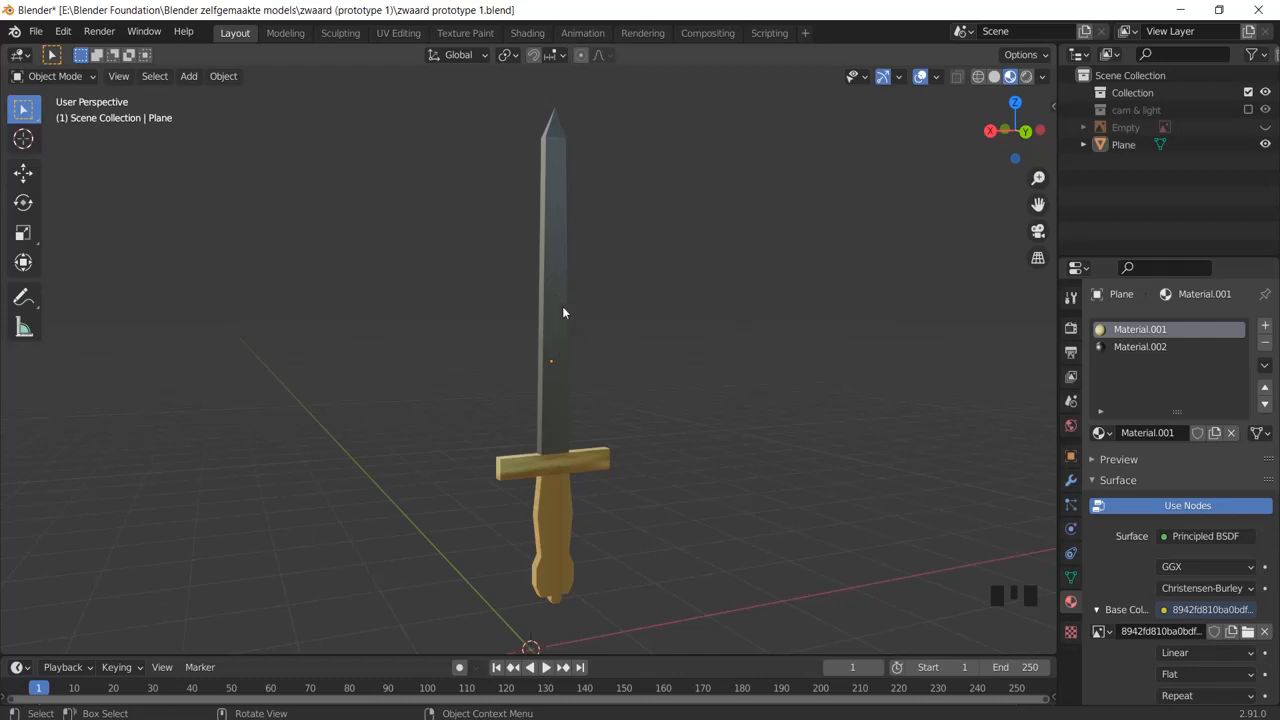
mouse_move(577, 240)
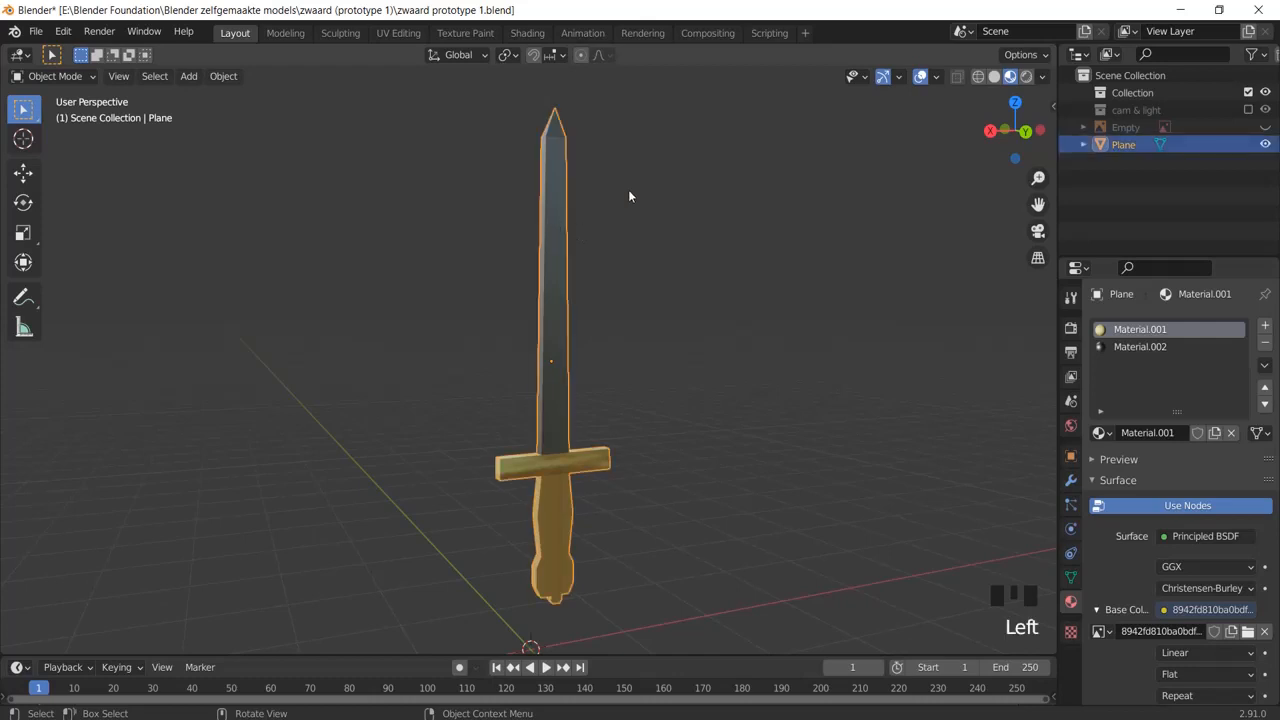
Step: Enable Face Orientation in the Viewport Overlays popover
click(935, 76)
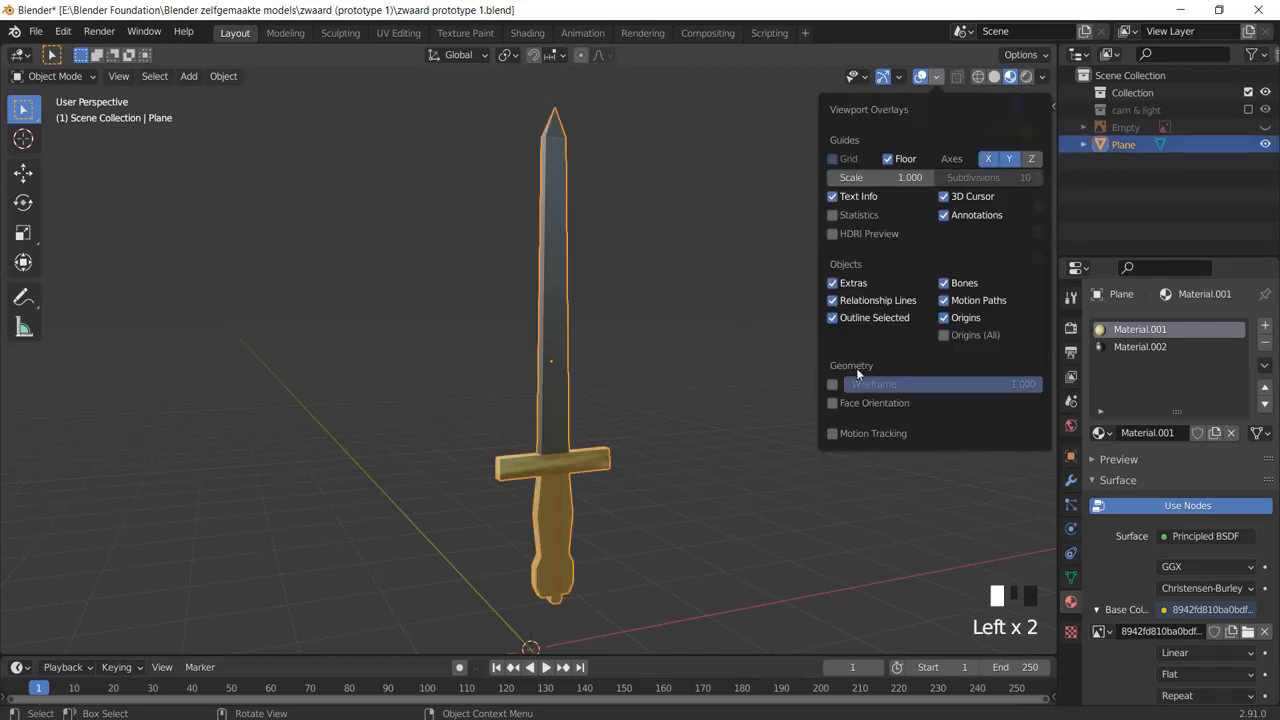
click(832, 403)
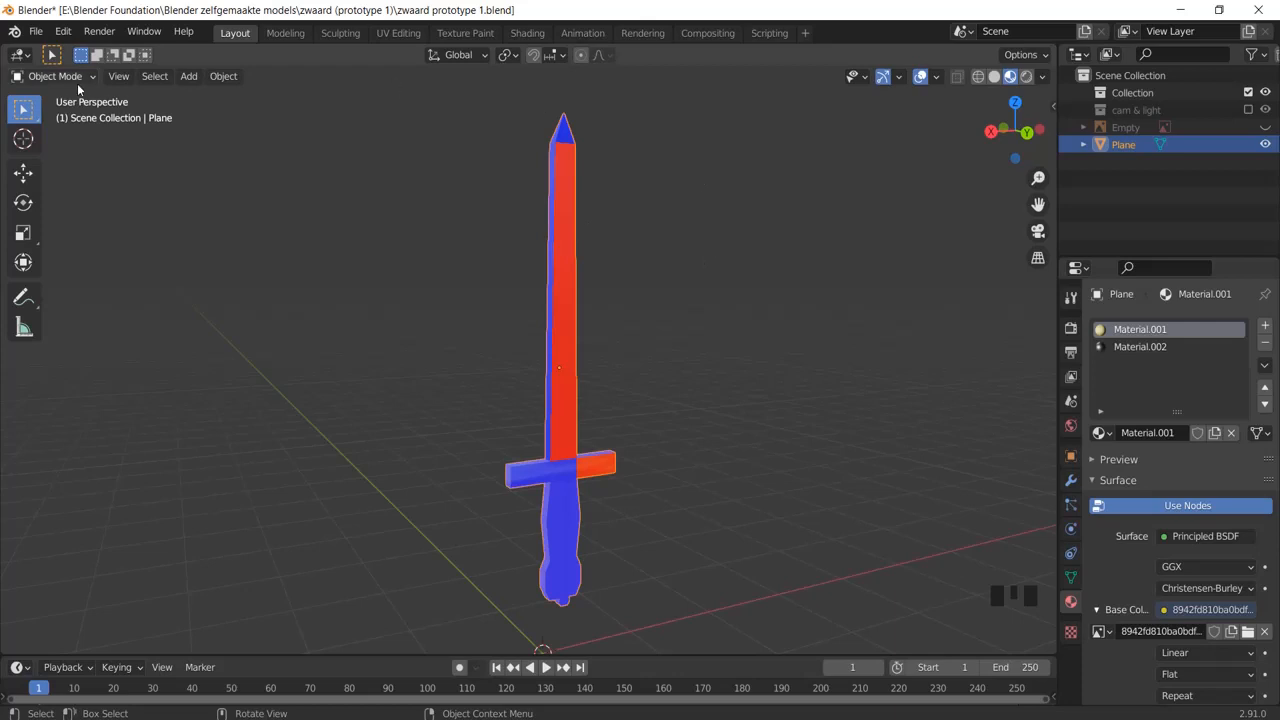
Step: In Edit Mode, flip the red blade and crossguard faces, then orbit to verify
key(Tab)
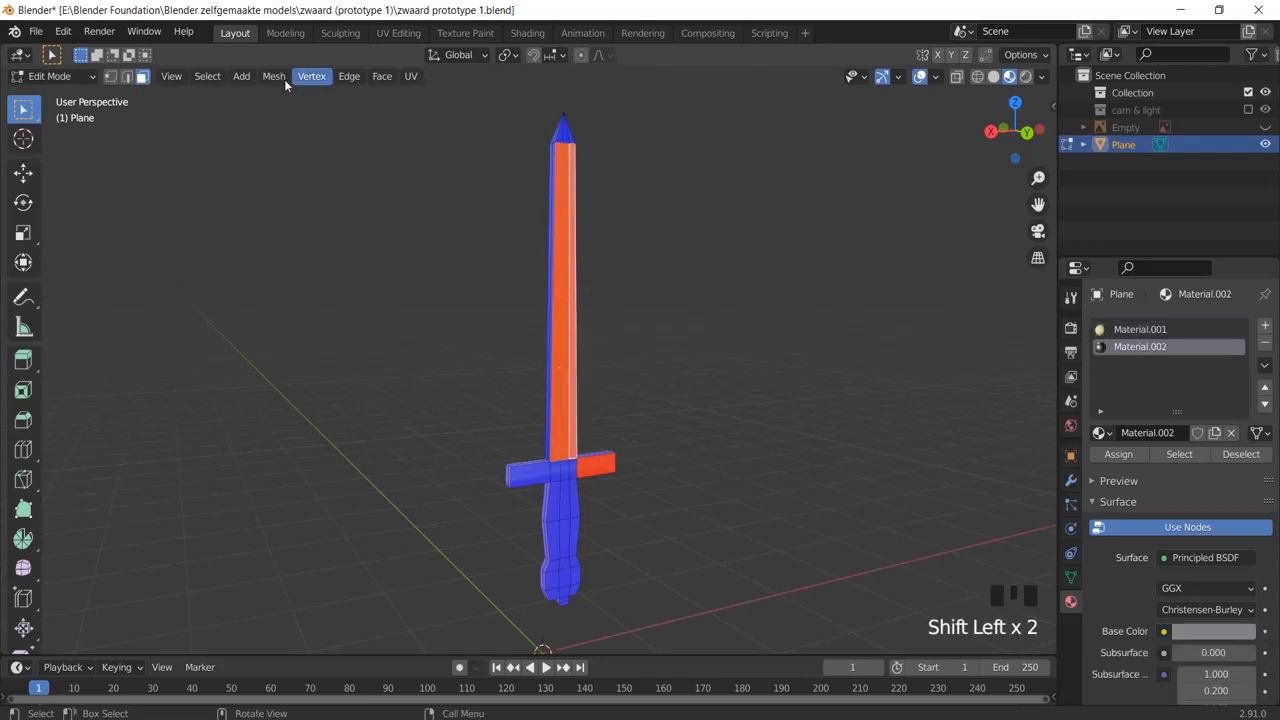
click(273, 76)
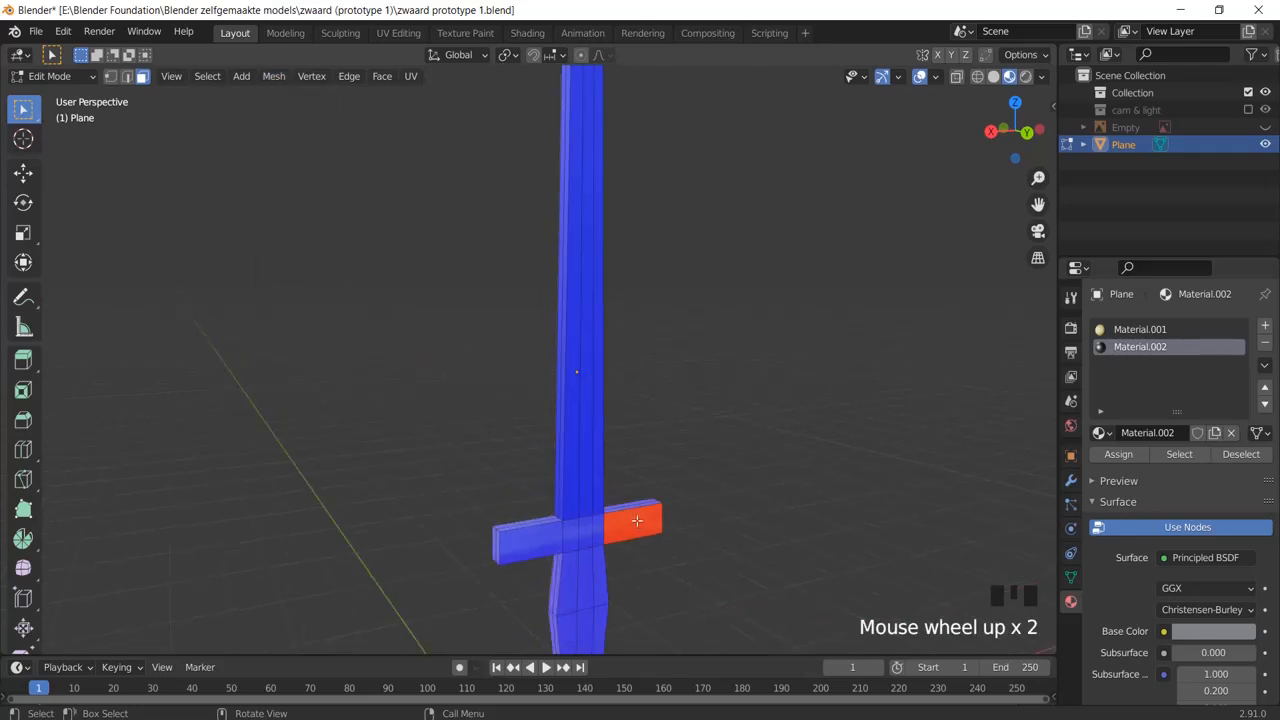
click(1140, 329)
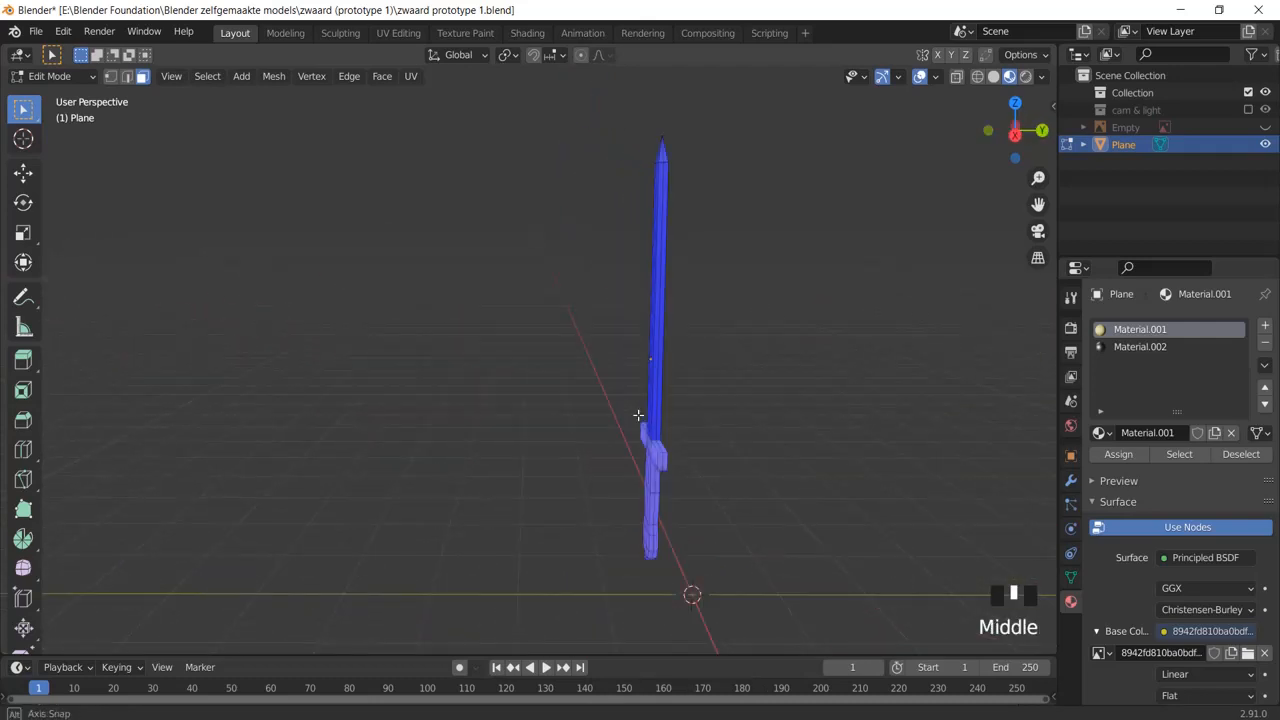
drag(650, 415, 540, 415)
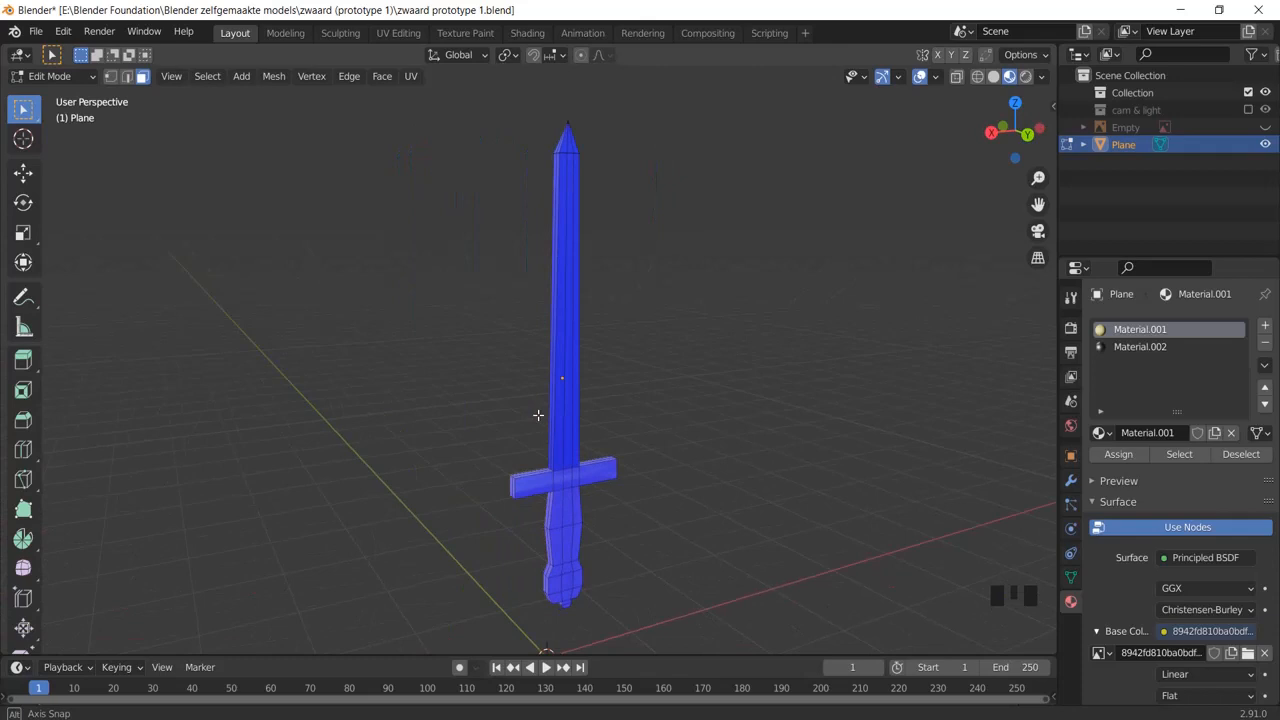
Step: Export the sword via File > Export > FBX as zwaard prototype 2.fbx on the Desktop
click(36, 31)
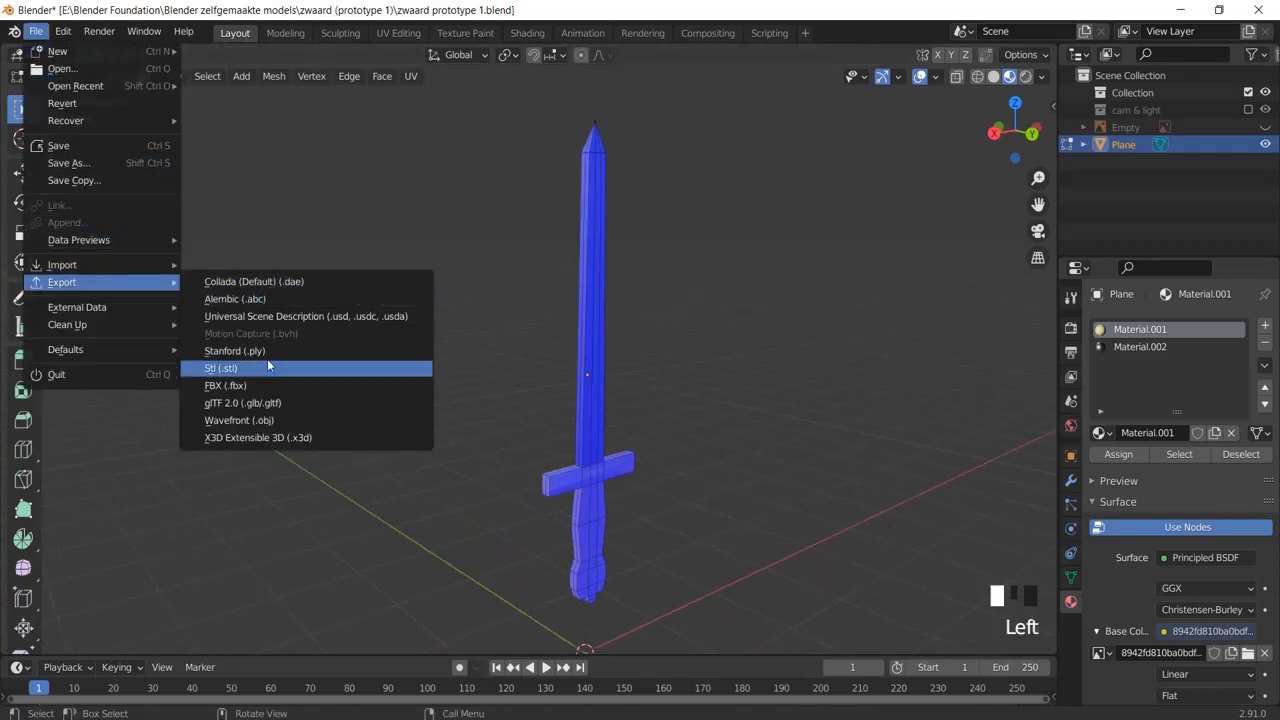
click(225, 385)
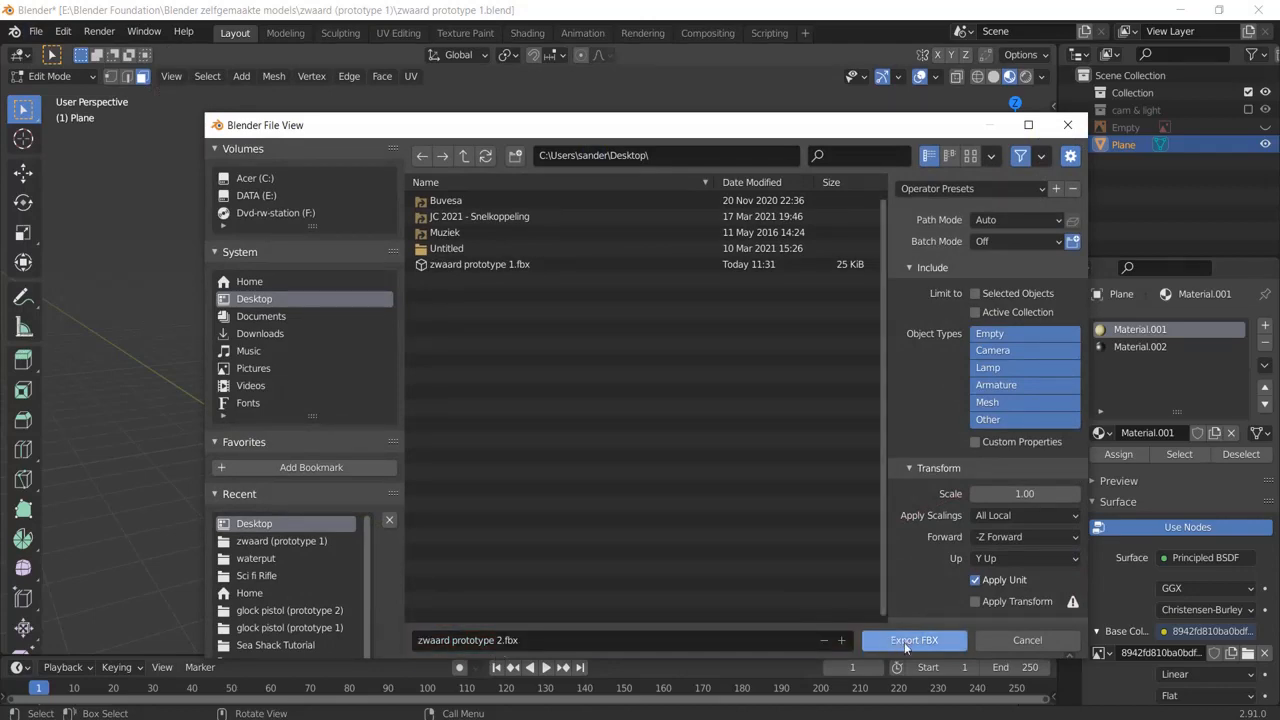
click(913, 640)
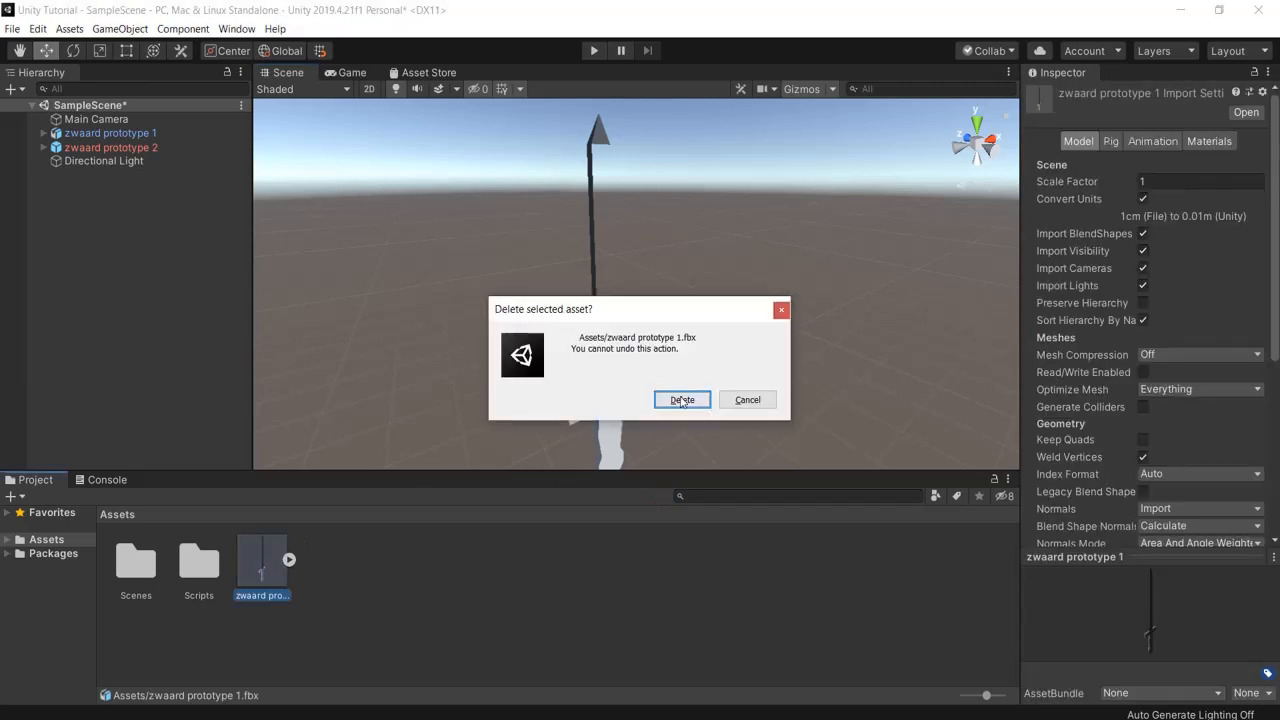
Step: Confirm deleting zwaard prototype 1.fbx, then import zwaard prototype 2 via Import New Asset
click(681, 400)
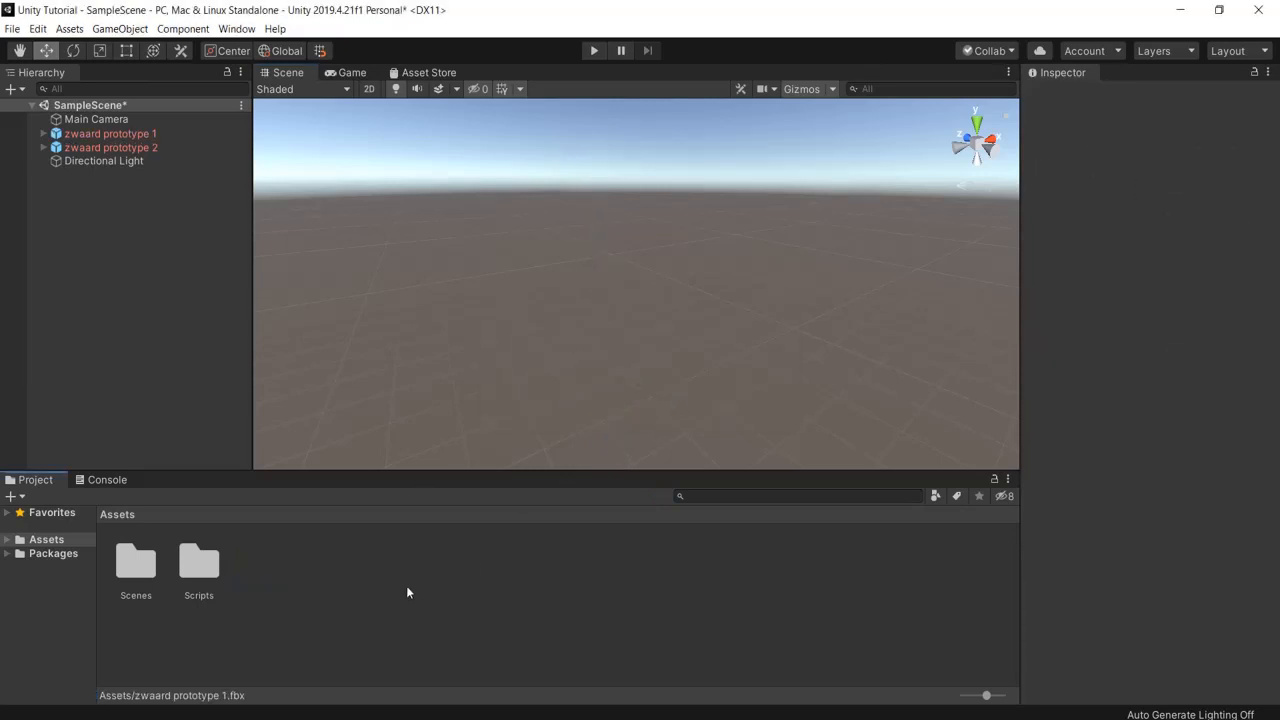
right_click(407, 592)
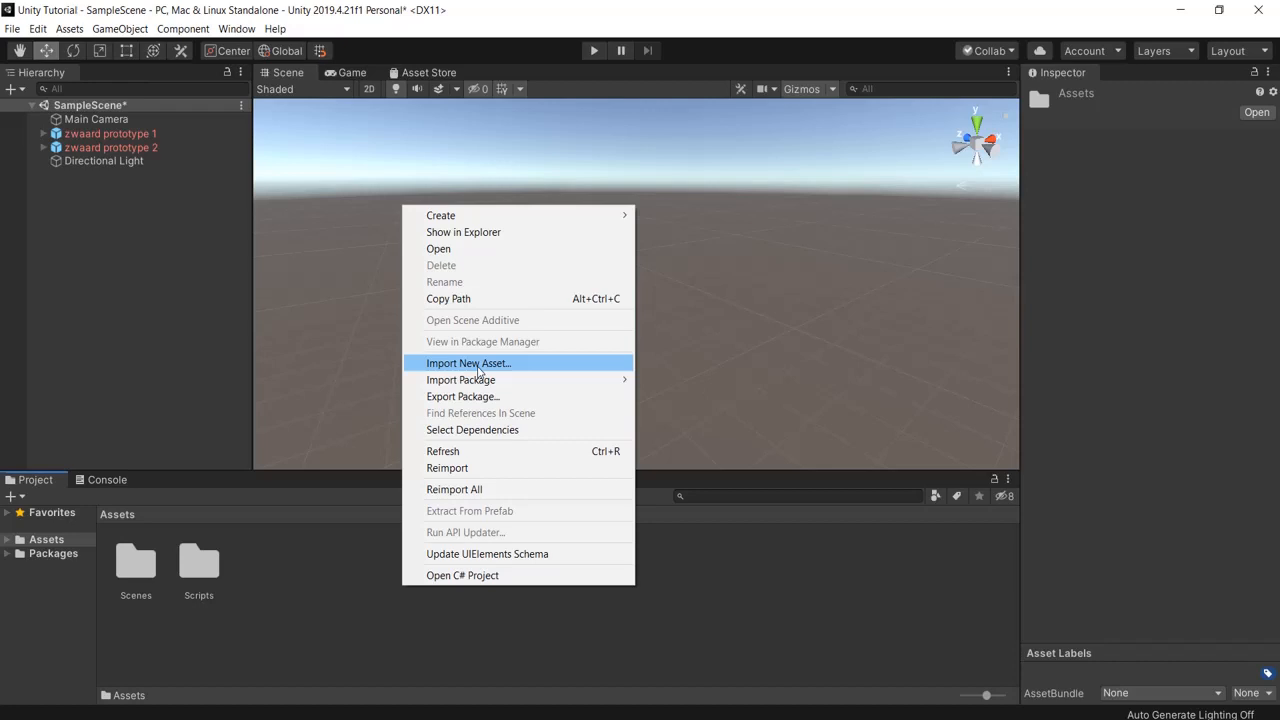
click(468, 363)
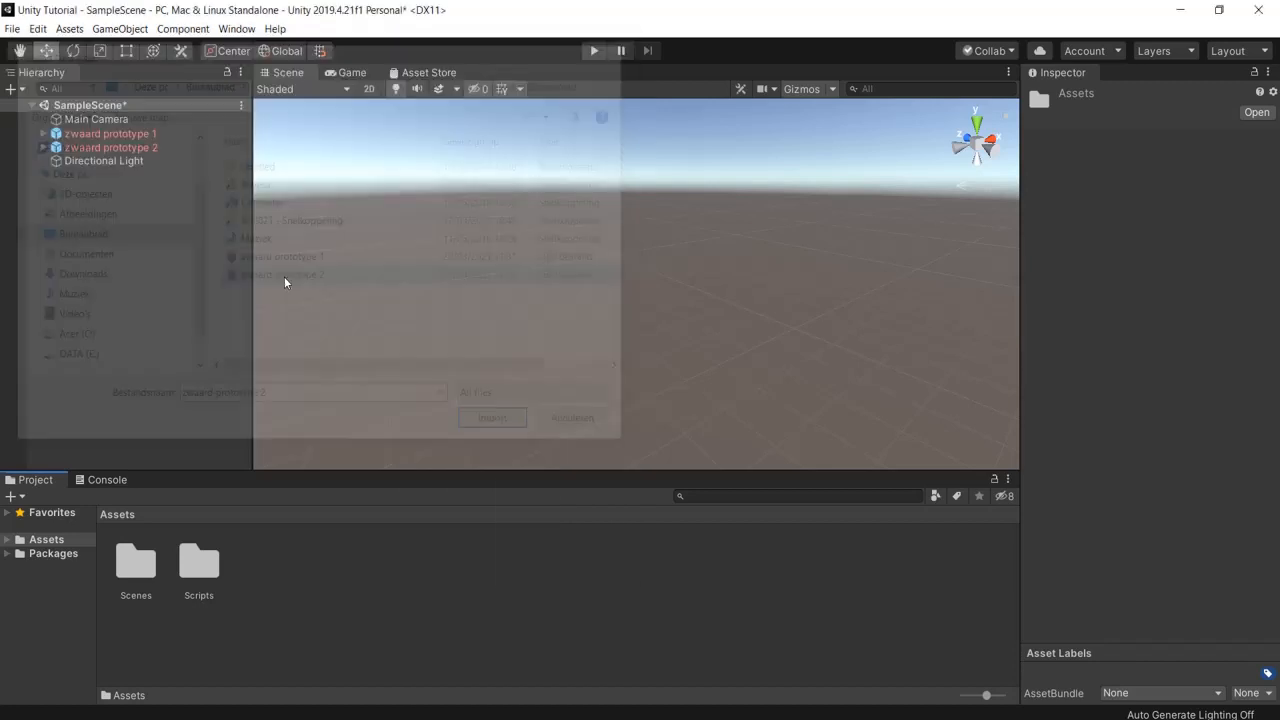
click(492, 417)
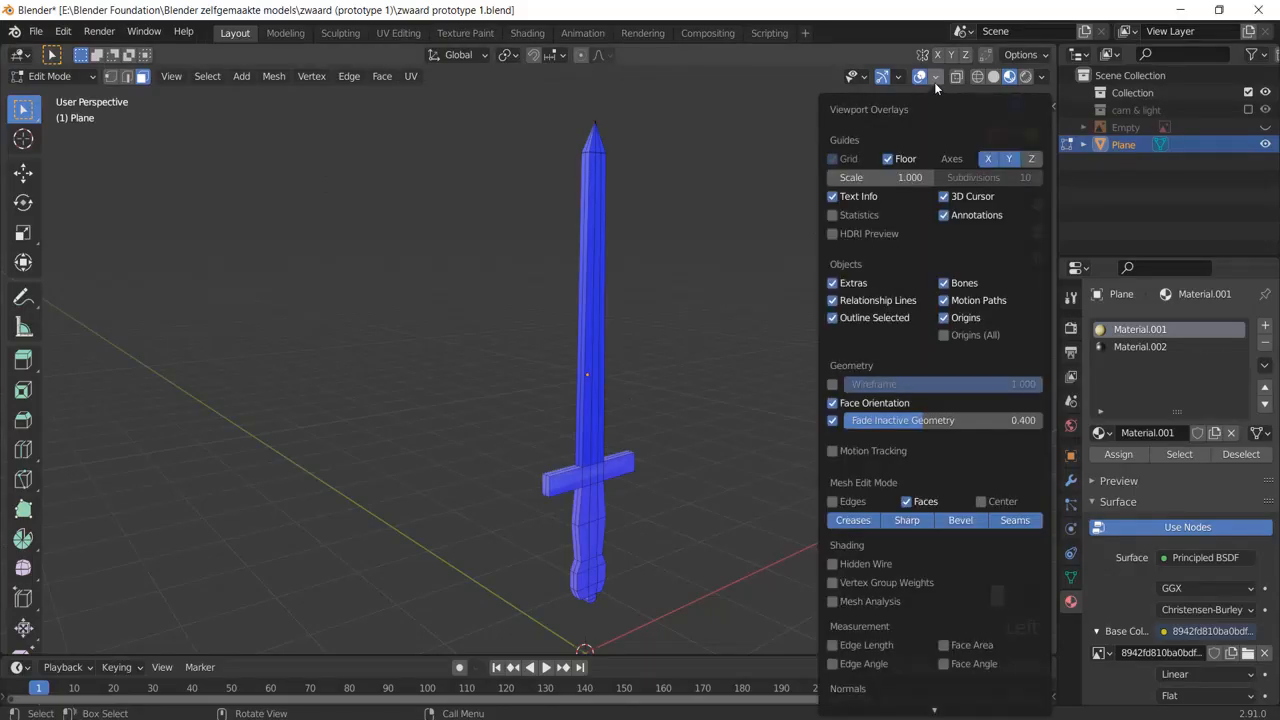
Step: Uncheck Face Orientation and close the Viewport Overlays popover
click(832, 402)
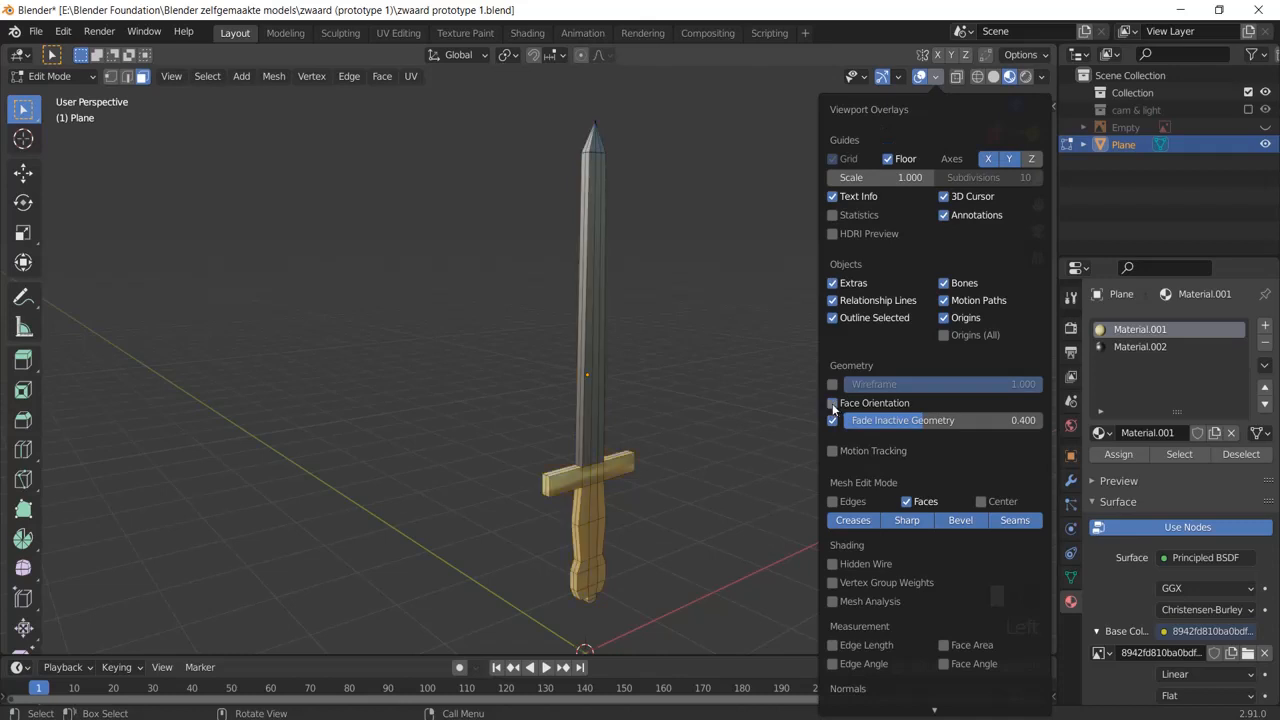
click(935, 77)
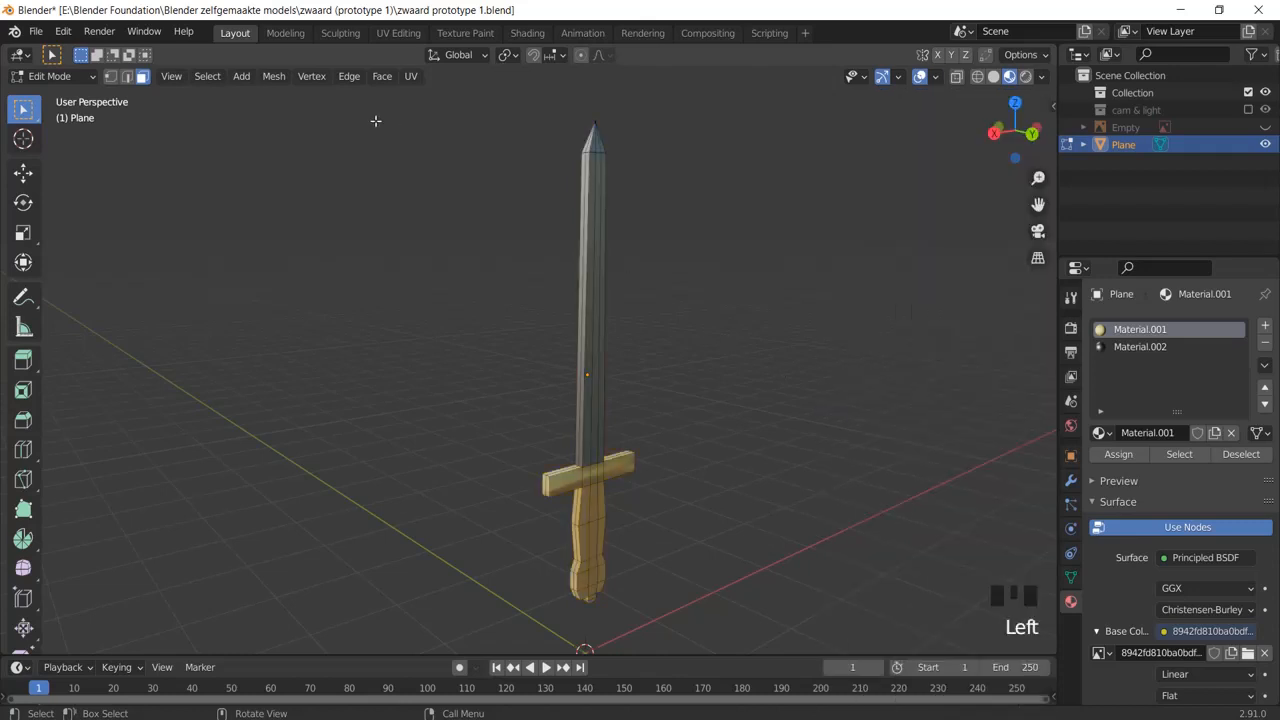
key(alt+n)
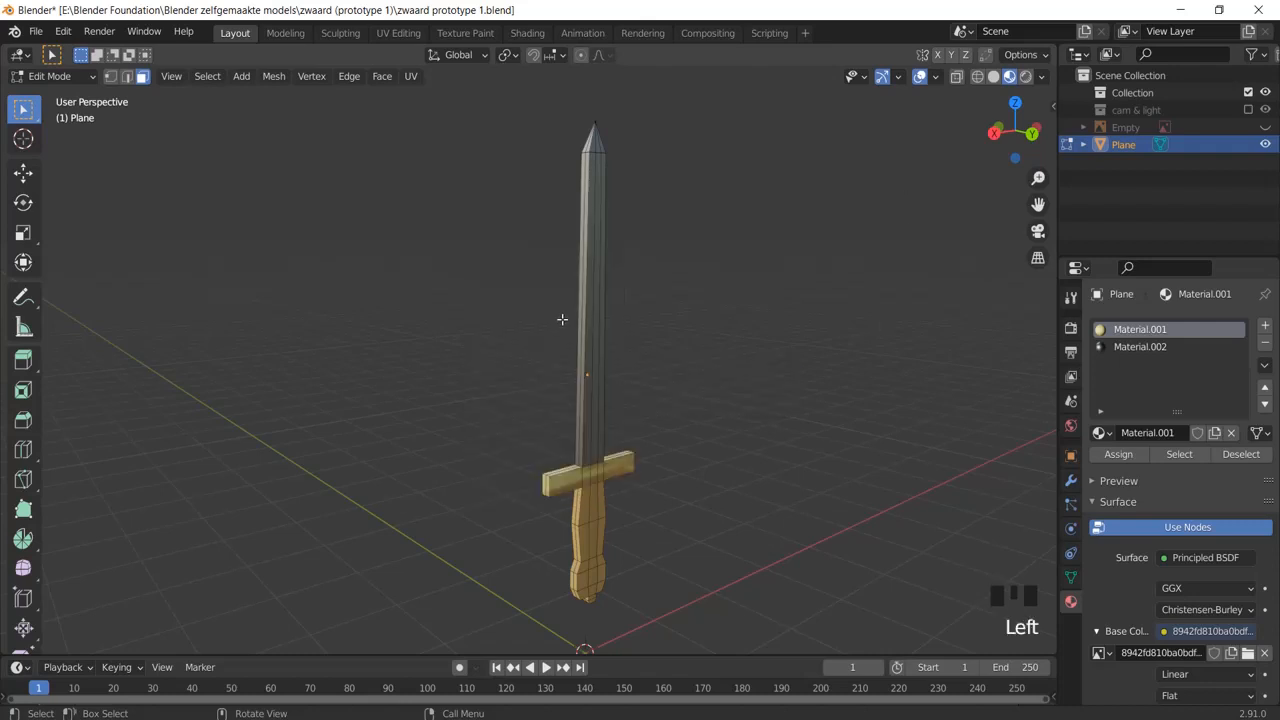
mouse_move(738, 390)
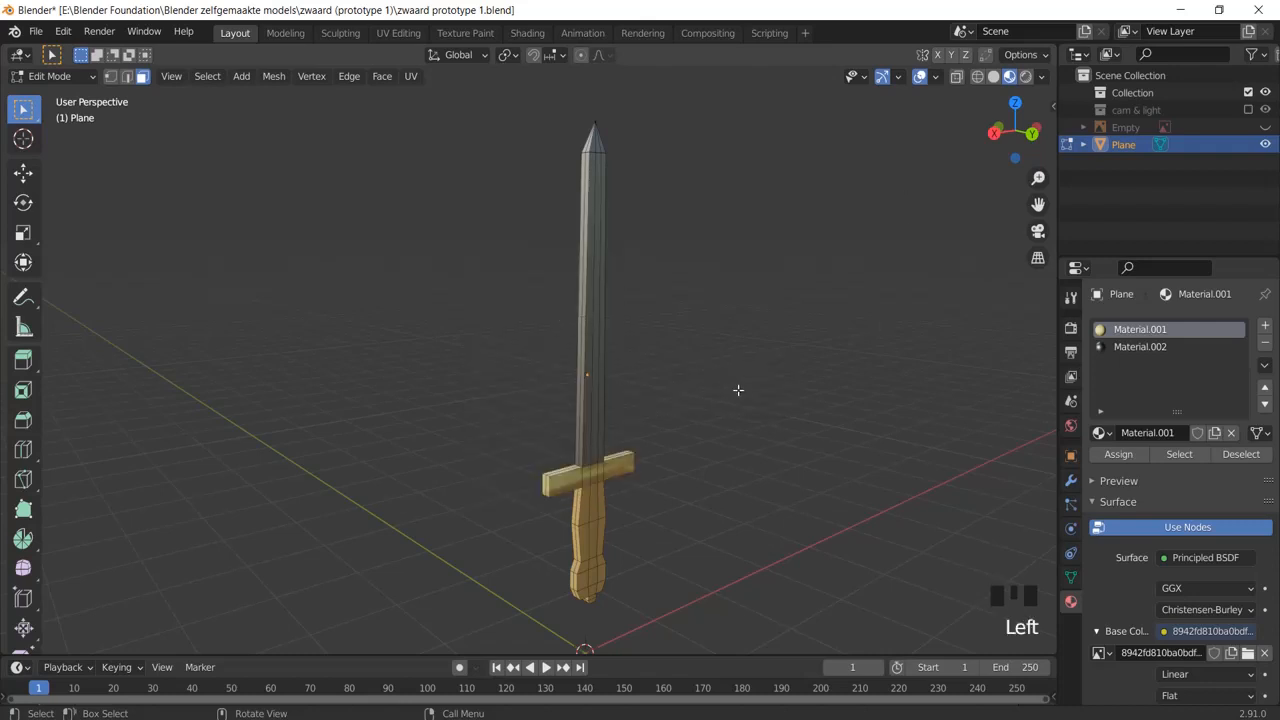